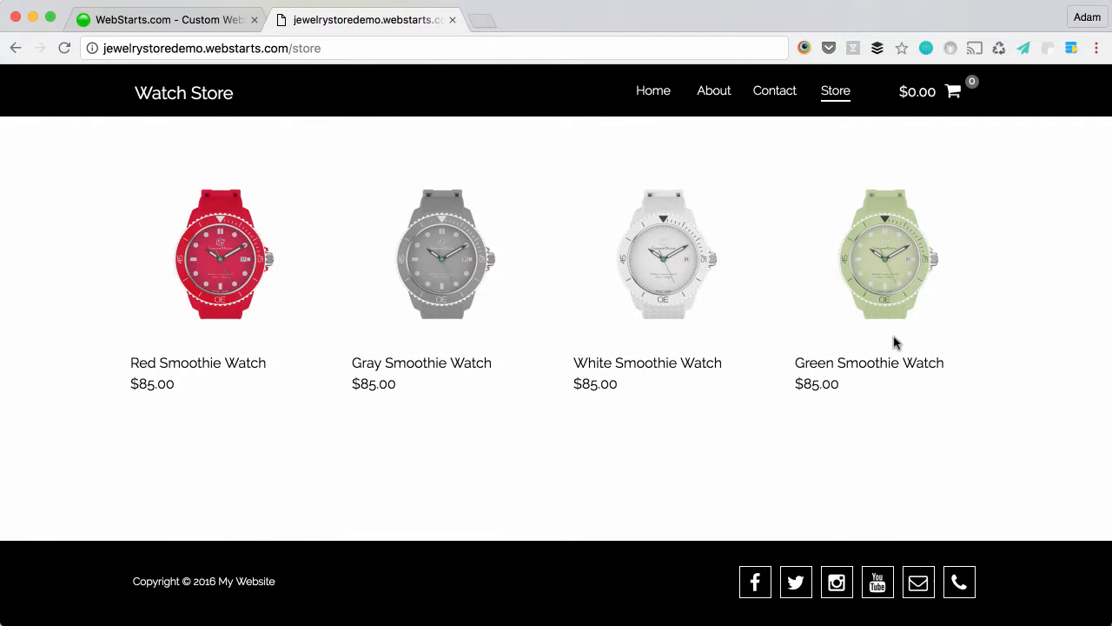
pyautogui.moveTo(686, 304)
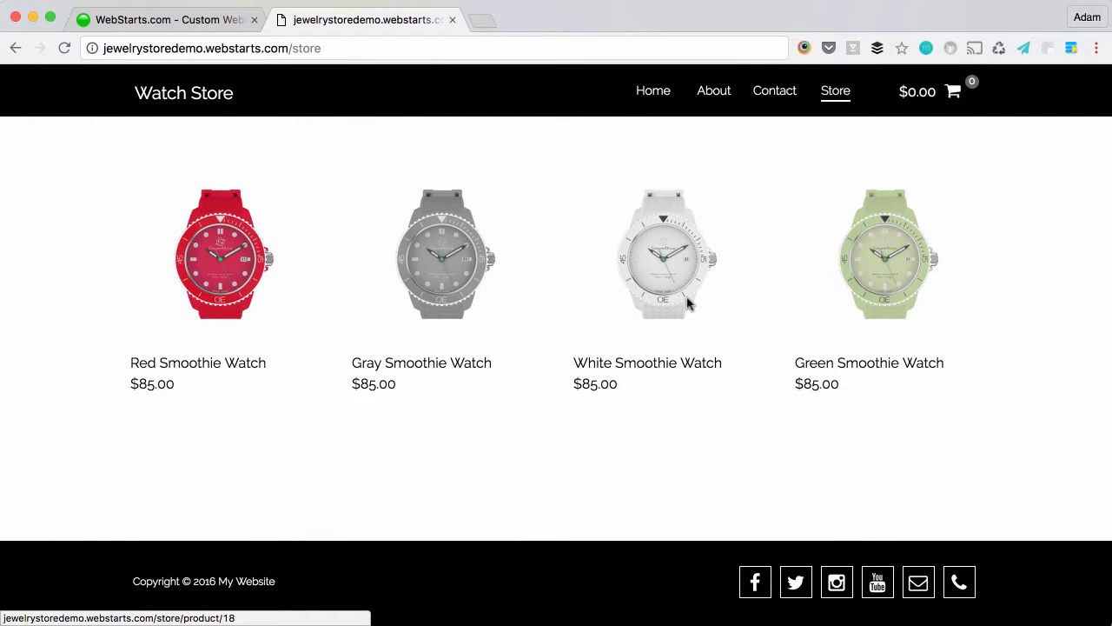
# View the White Smoothie Watch product page on the live store
pyautogui.click(664, 254)
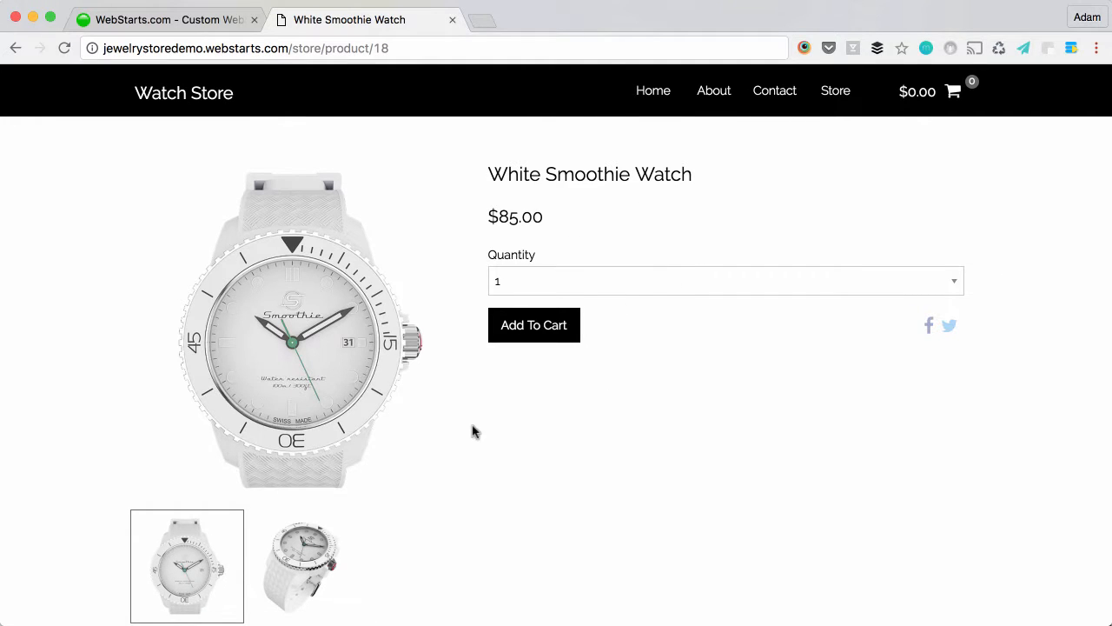
pyautogui.scroll(-3)
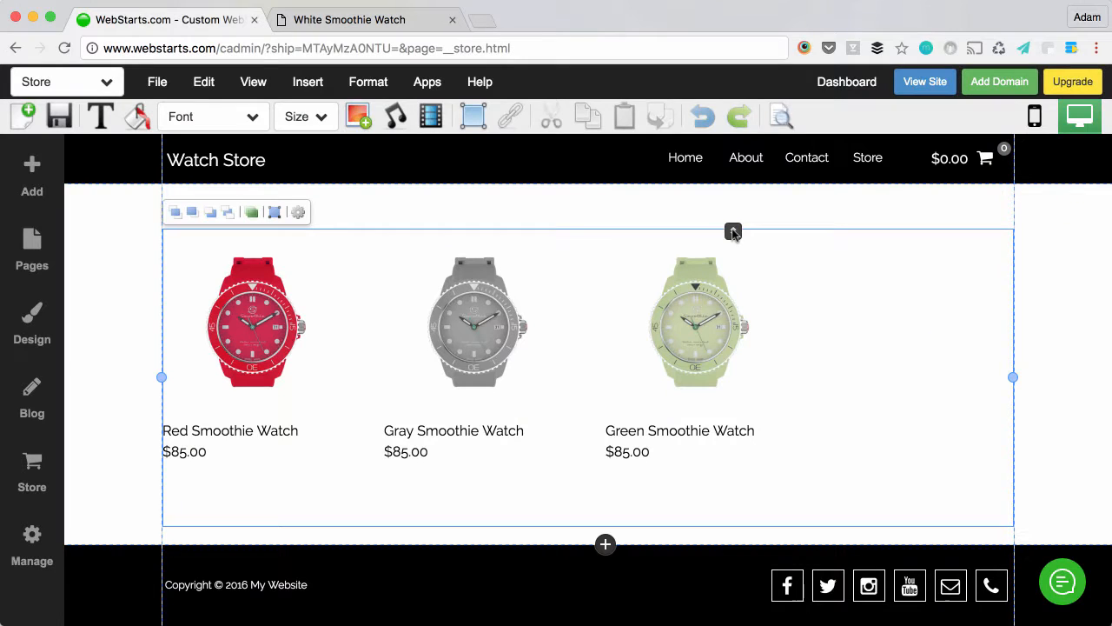
# Open Manage Store listing the Gray, Green and Red Smoothie Watch products
pyautogui.click(31, 469)
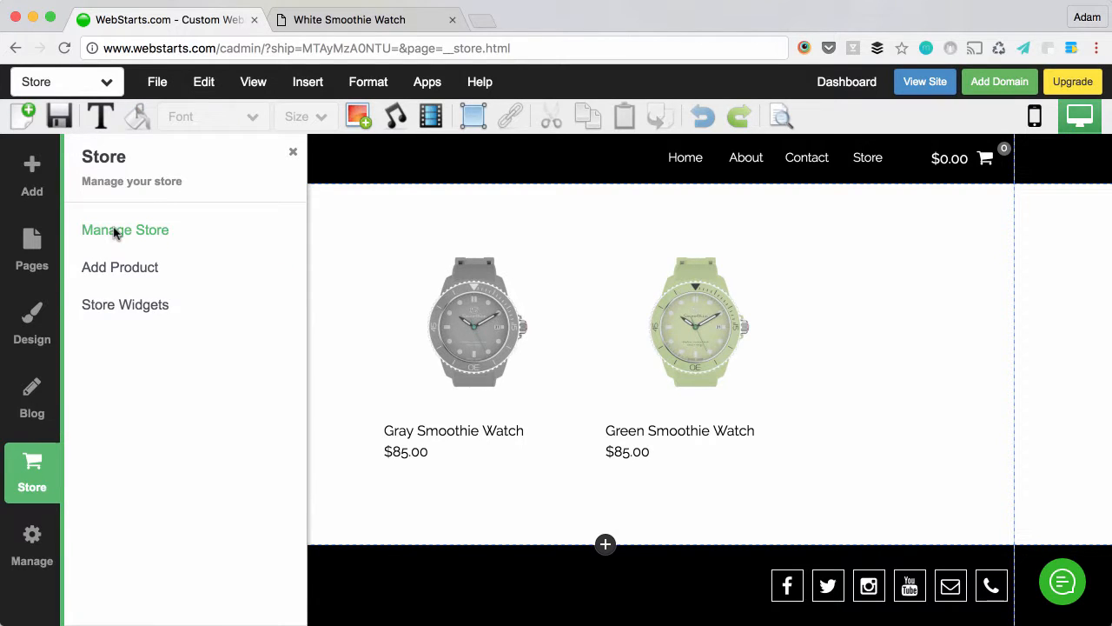
pyautogui.click(125, 230)
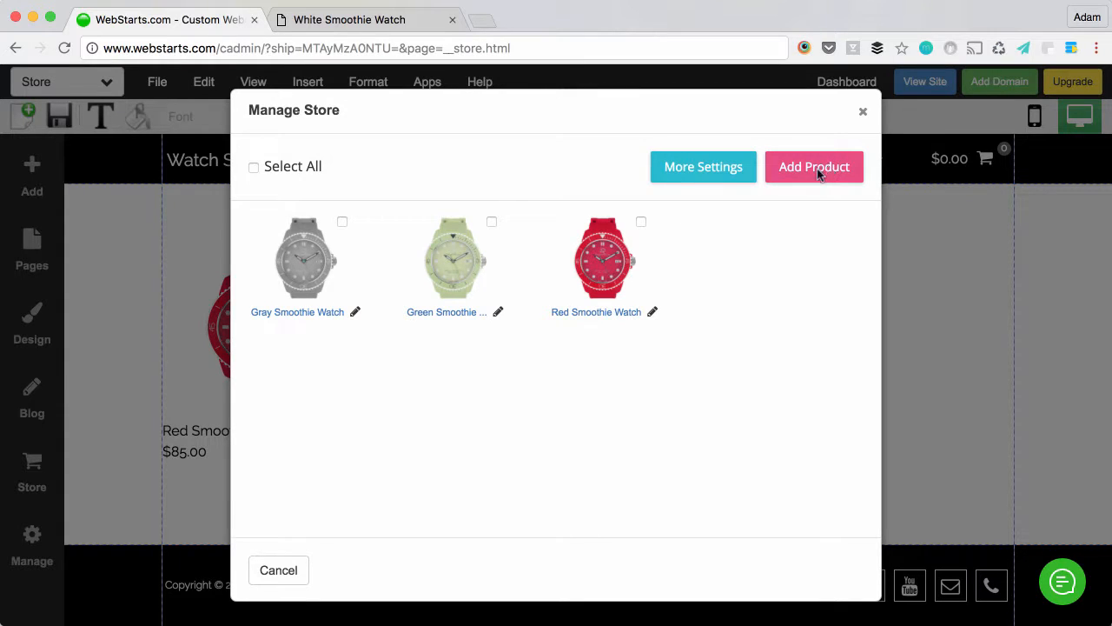
# Add a new product named 'White Smoothie Watch' priced at 85 and go to choose its images
pyautogui.click(813, 166)
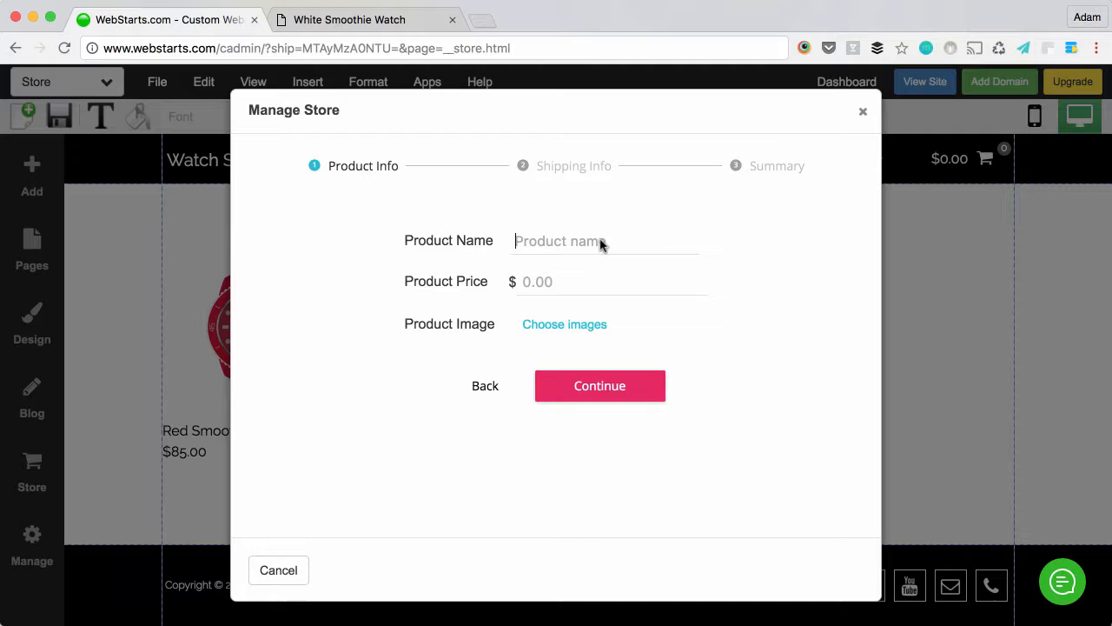
pyautogui.write('White Smoo')
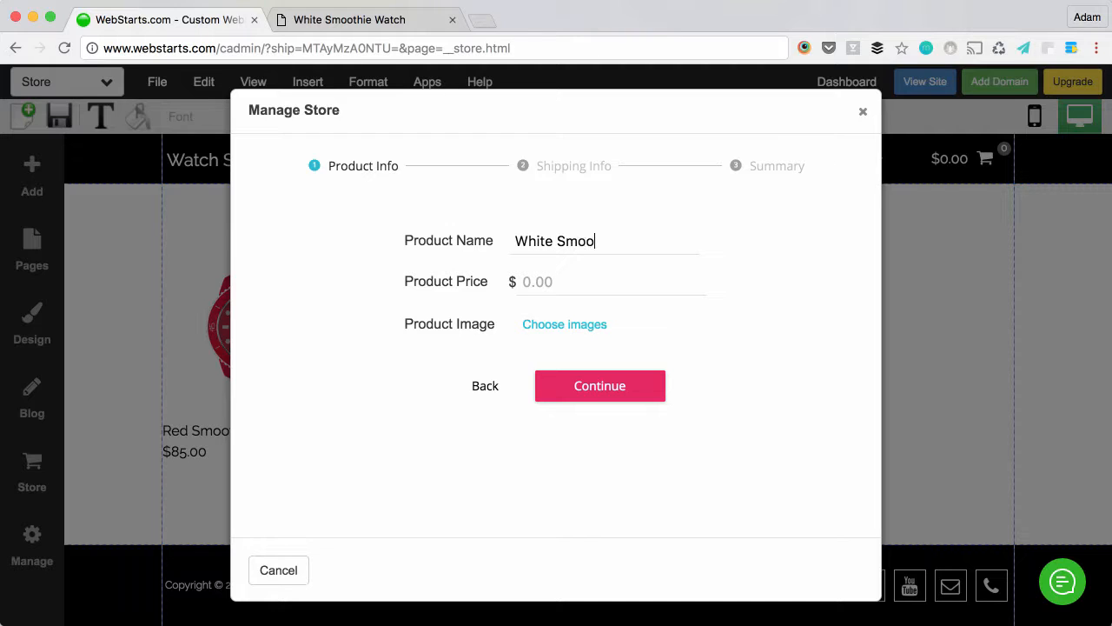
pyautogui.write('thie Watch')
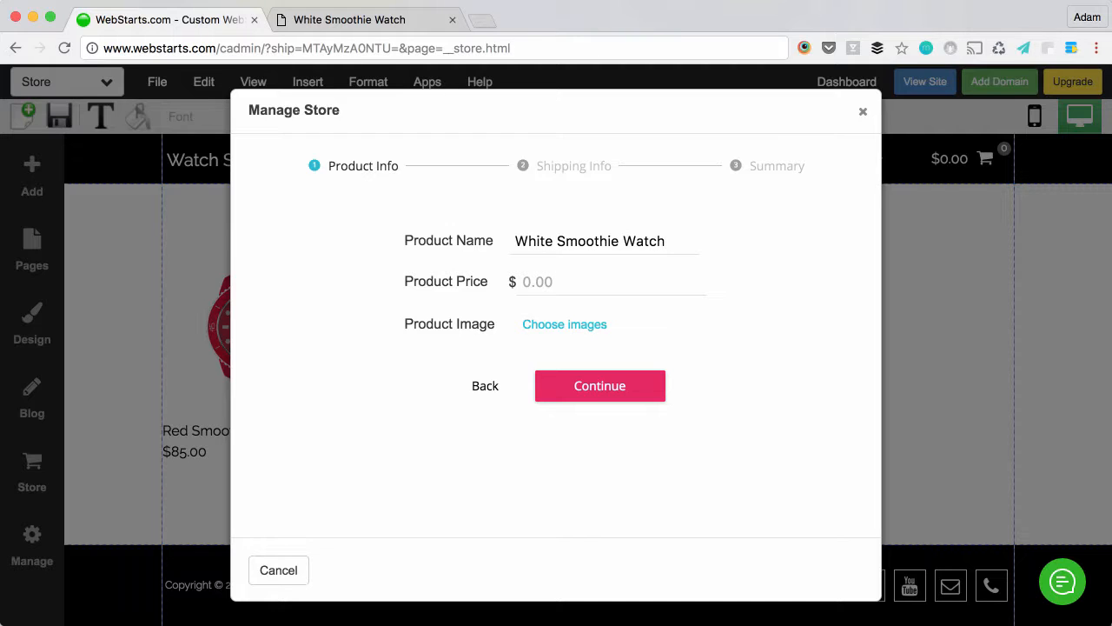
pyautogui.write('85')
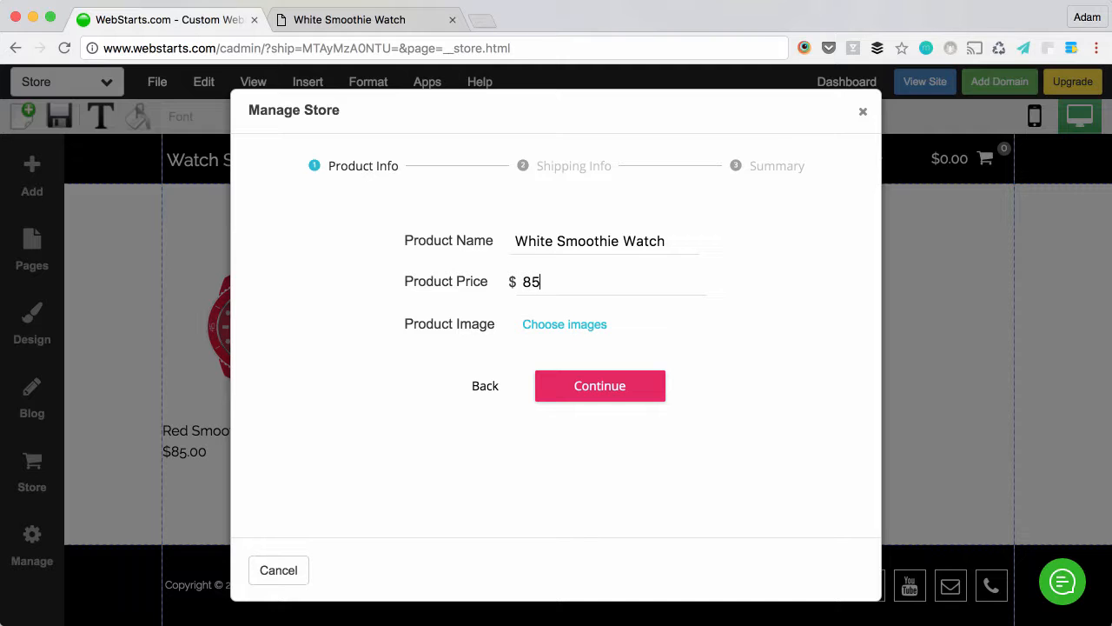
pyautogui.click(563, 325)
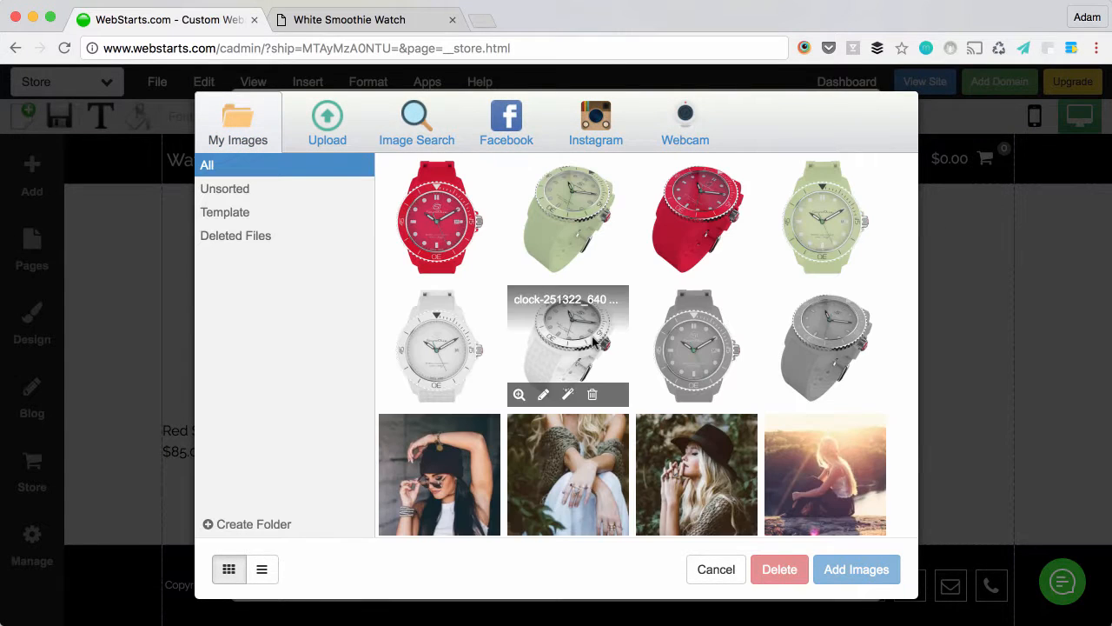
# Attach the two white watch photos, continue through shipping and summary, and create the product
pyautogui.click(438, 346)
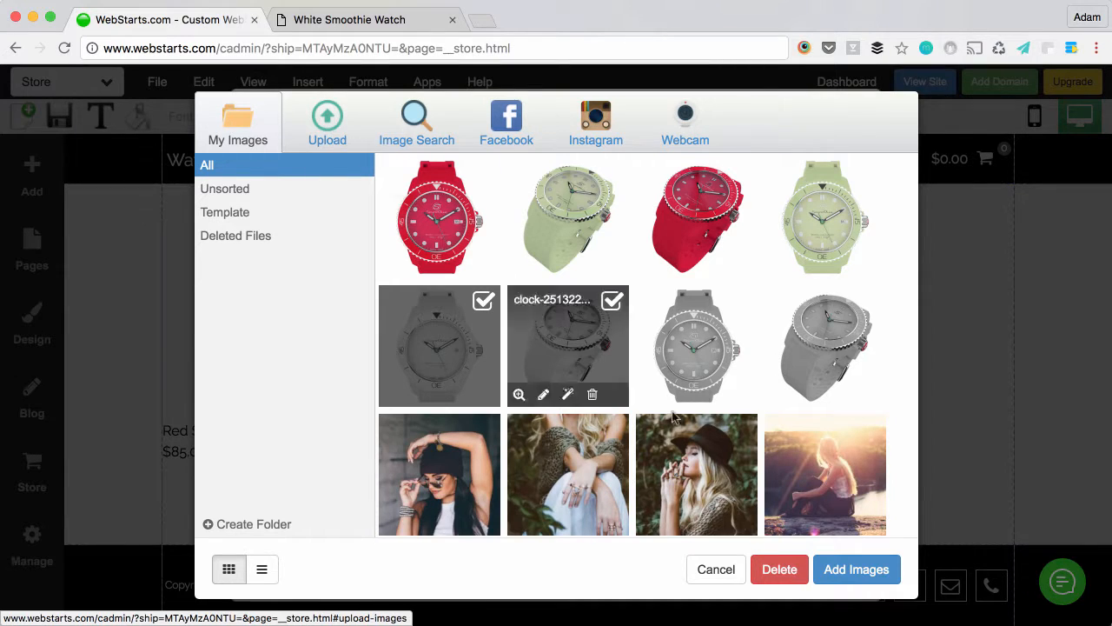
pyautogui.click(855, 570)
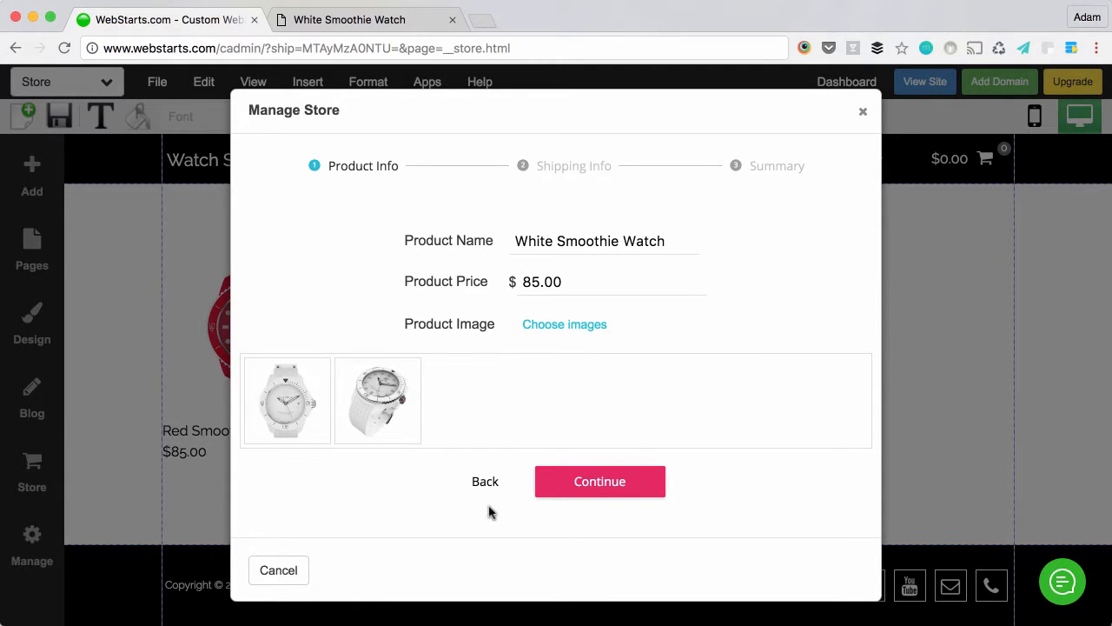
pyautogui.click(599, 480)
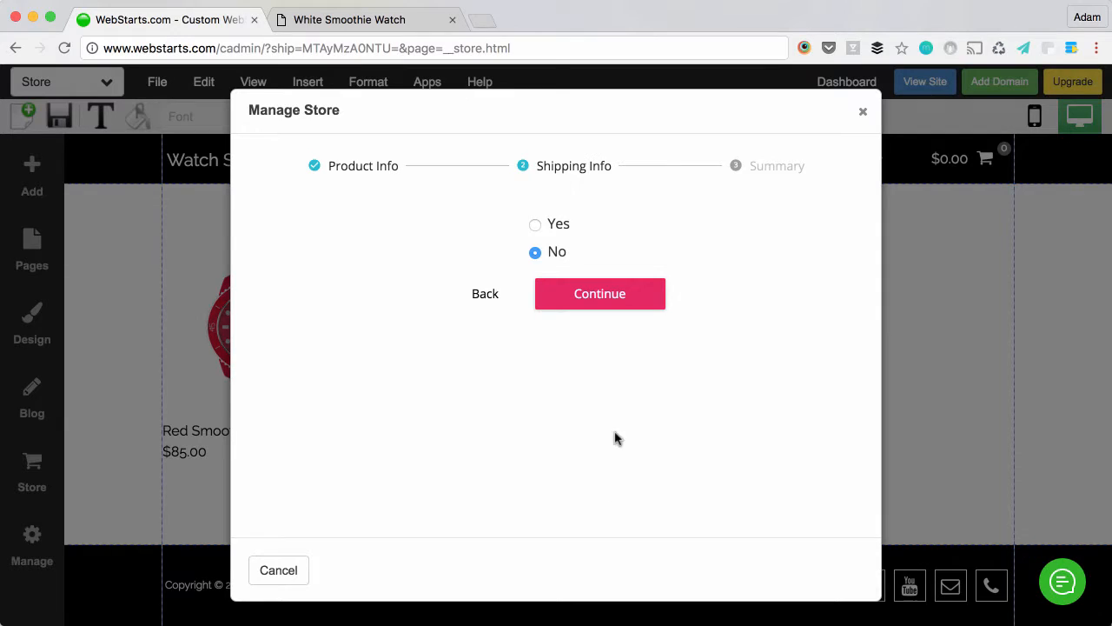
pyautogui.click(600, 292)
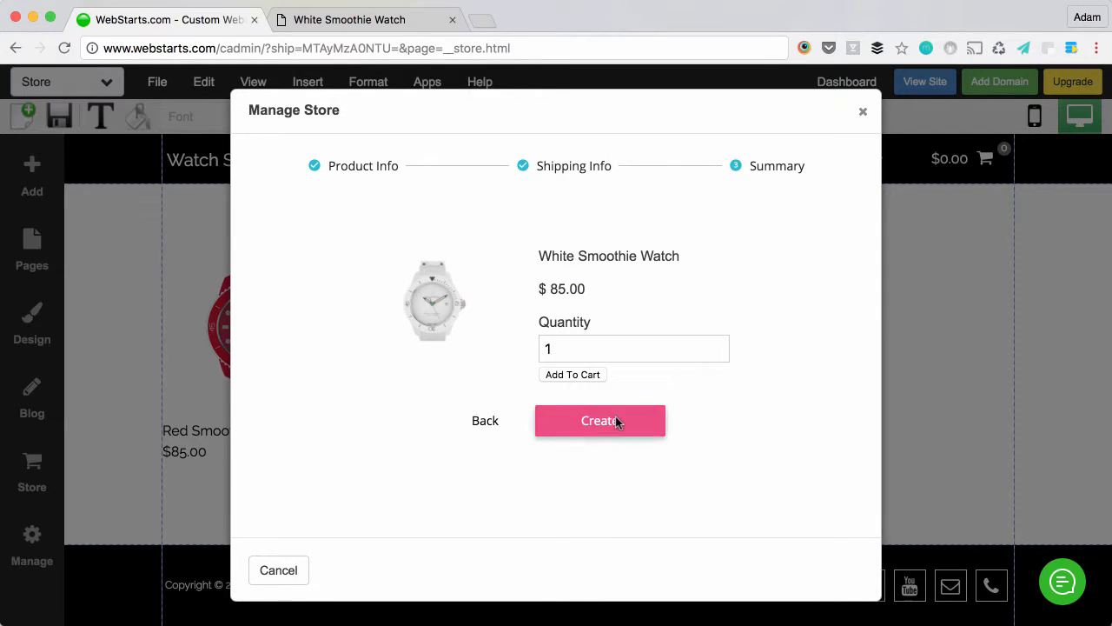
pyautogui.click(600, 421)
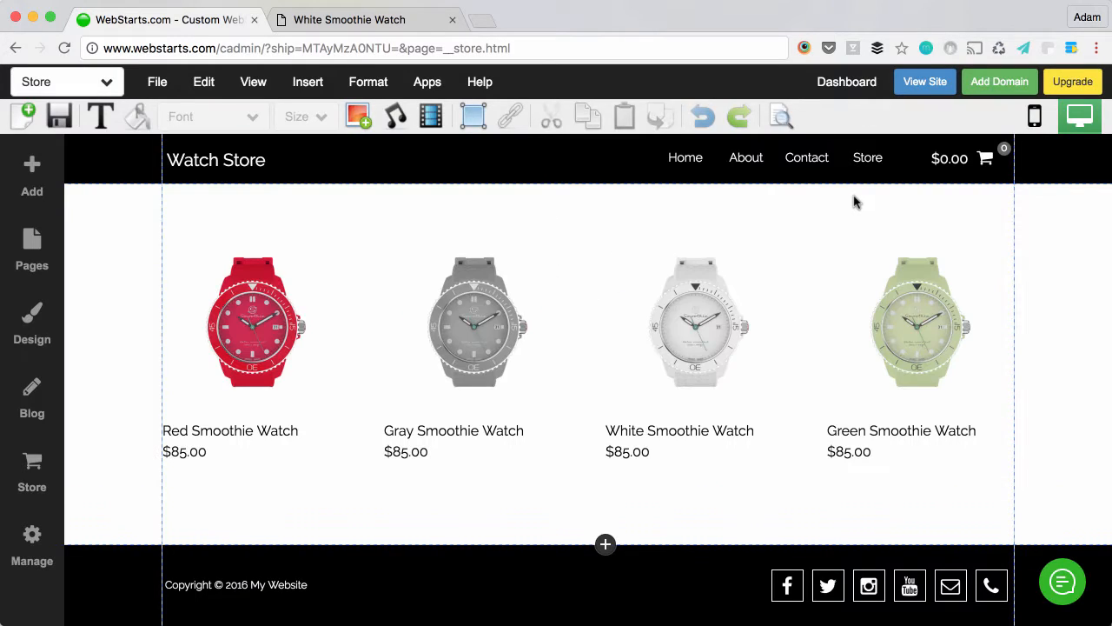
pyautogui.moveTo(802, 251)
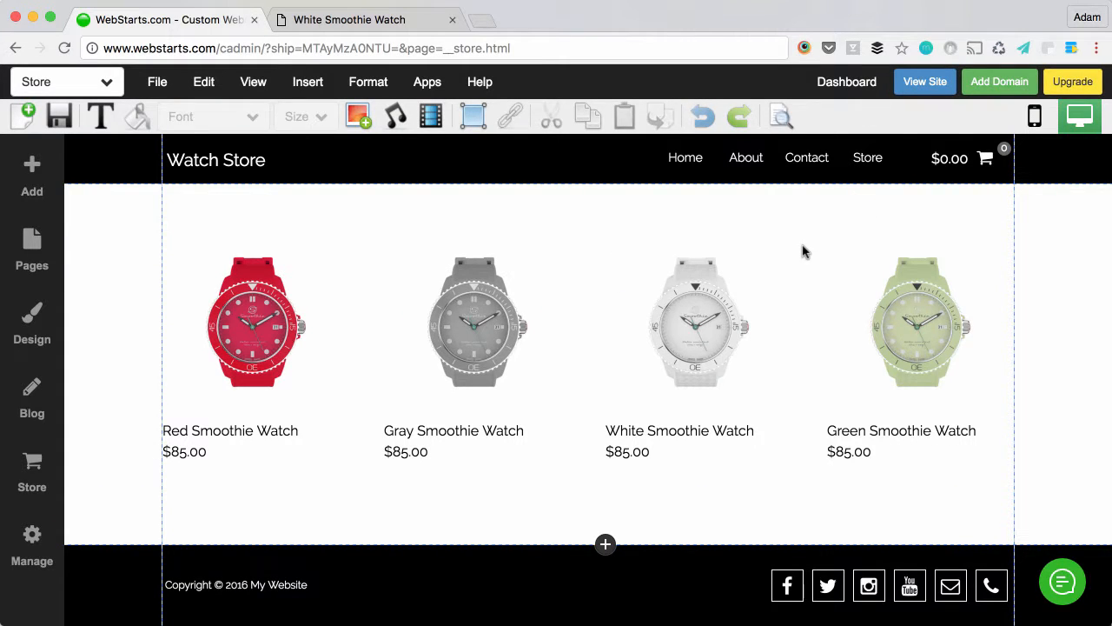
# Switch to the live White Smoothie Watch product page showing $85.00 and two photos
pyautogui.click(351, 19)
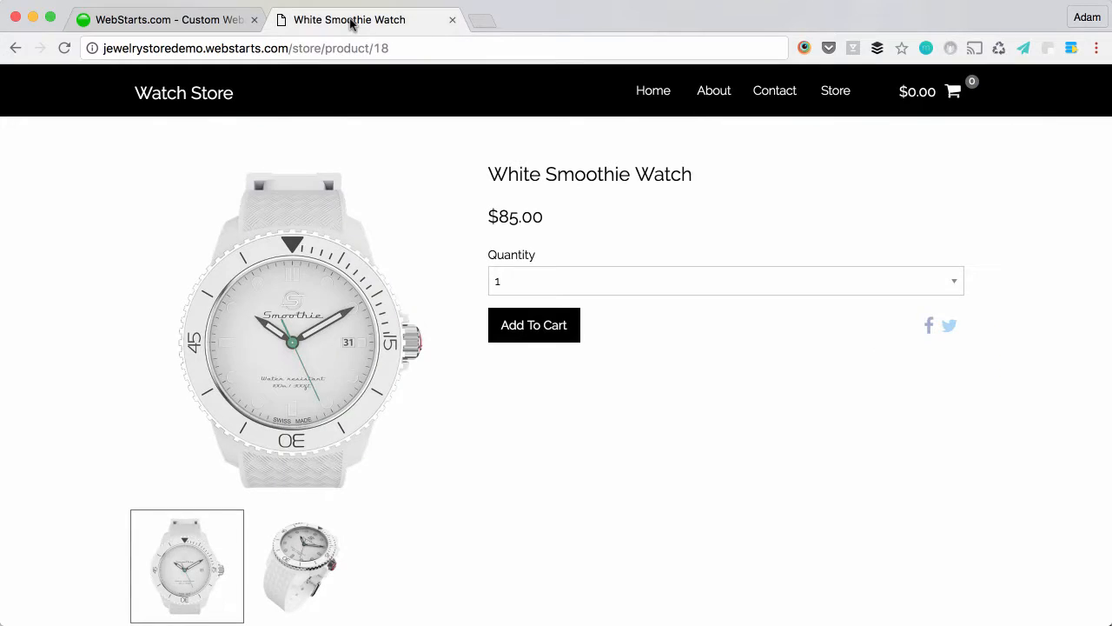